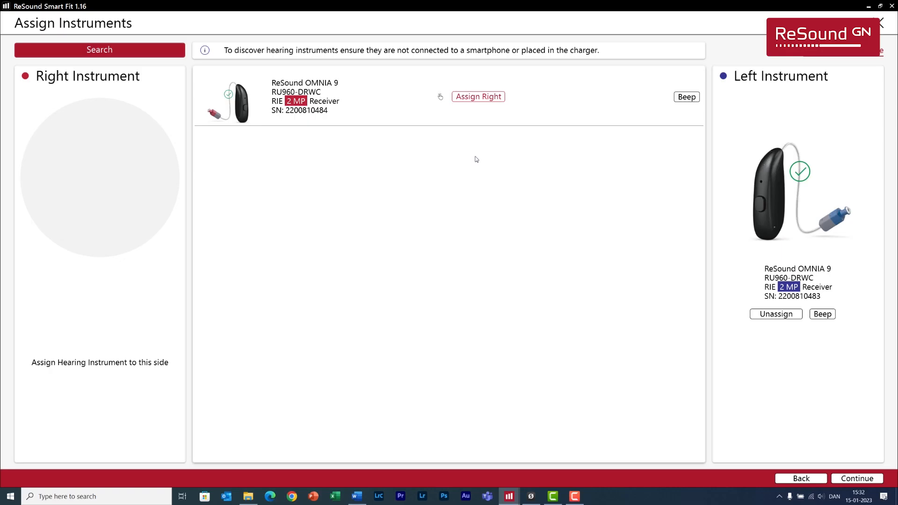
# Assign the detected instrument to the right ear to reach Fine Tuning for both ears
pyautogui.click(858, 478)
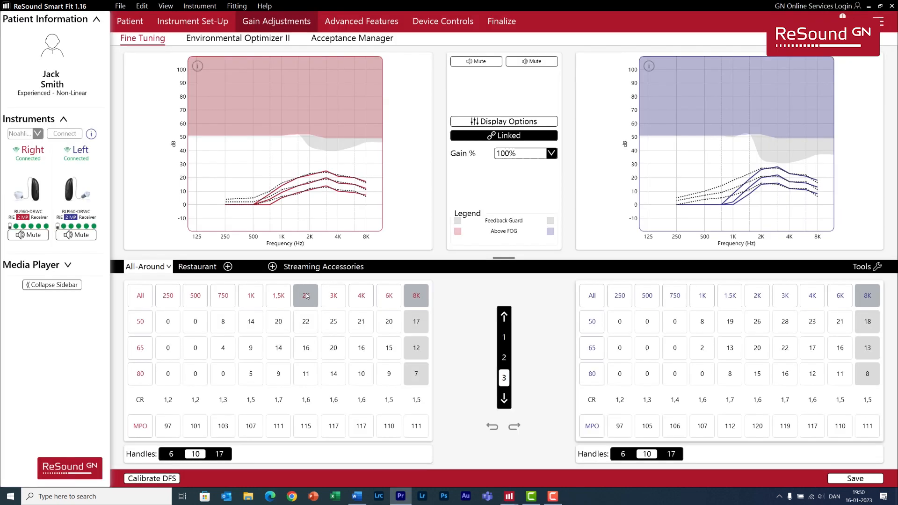